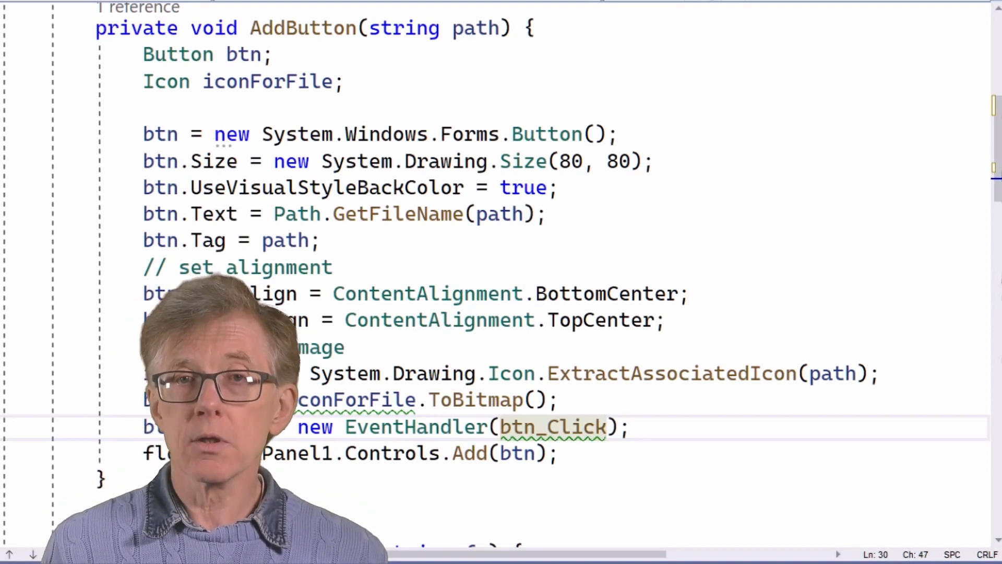
Step: Switch to the Form1.Designer.cs tab showing the button1 and button2 declarations
{"action": "left_click", "coordinate": [366, 44]}
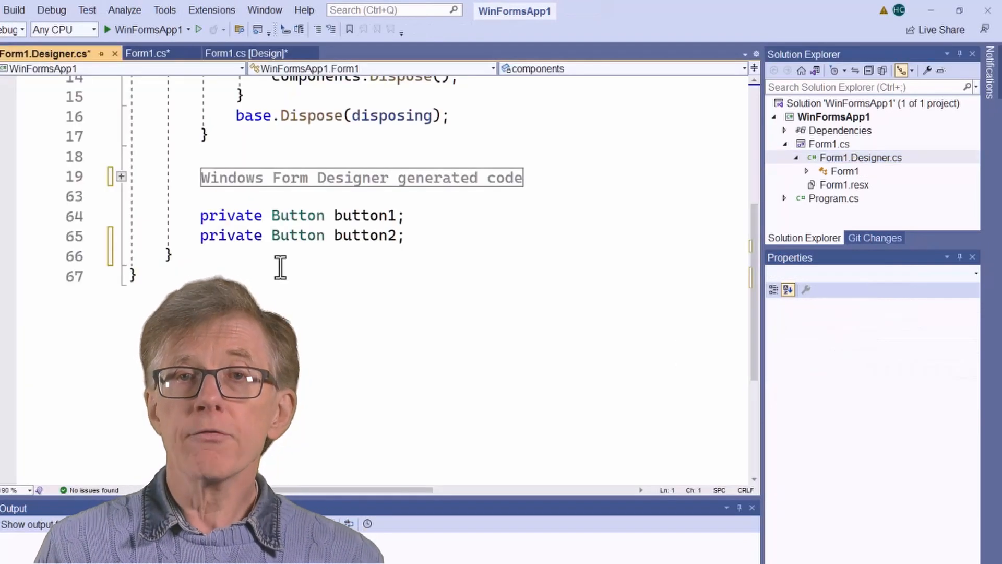
Step: Open the Launcher solution's Form1.cs at the AddButton method
{"action": "left_click", "coordinate": [120, 176]}
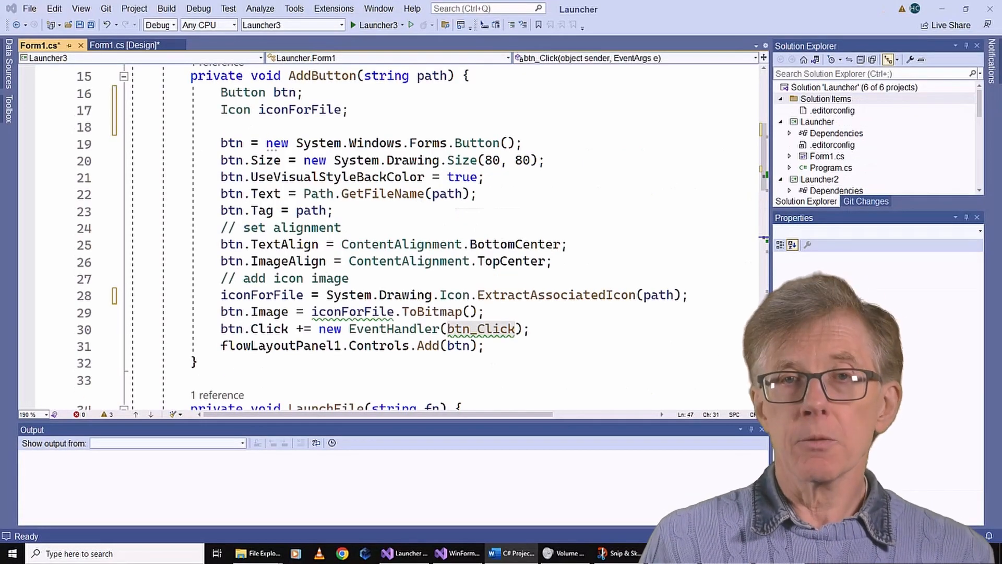
{"action": "mouse_move", "coordinate": [499, 329]}
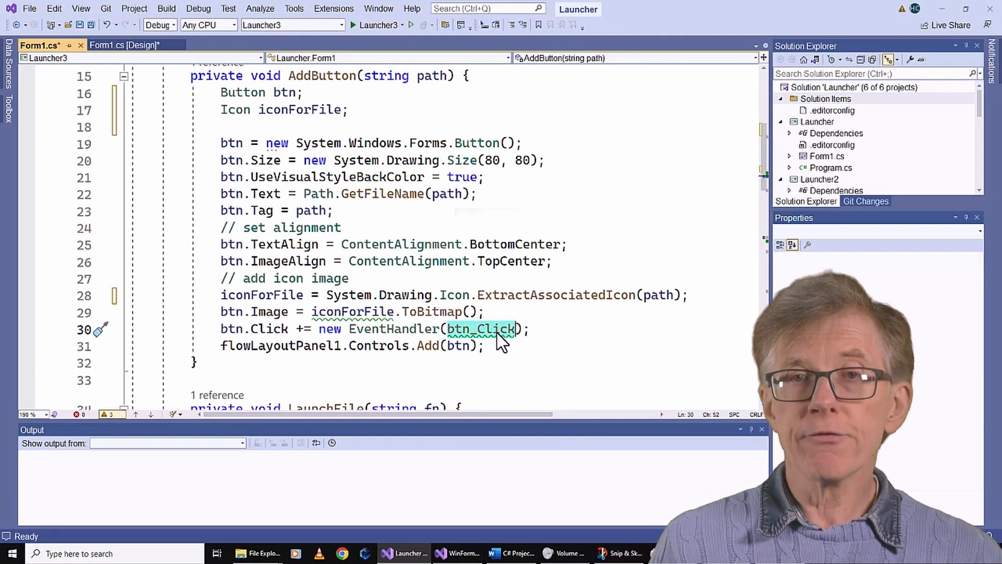
Step: Go to the definition of btn_Click from its reference on line 30
{"action": "right_click", "coordinate": [496, 331]}
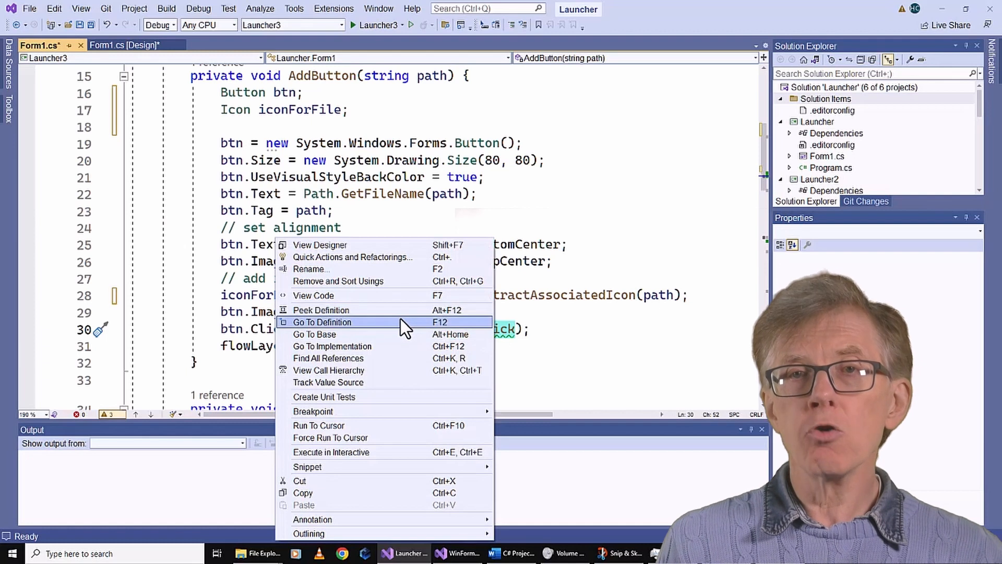
{"action": "left_click", "coordinate": [322, 322]}
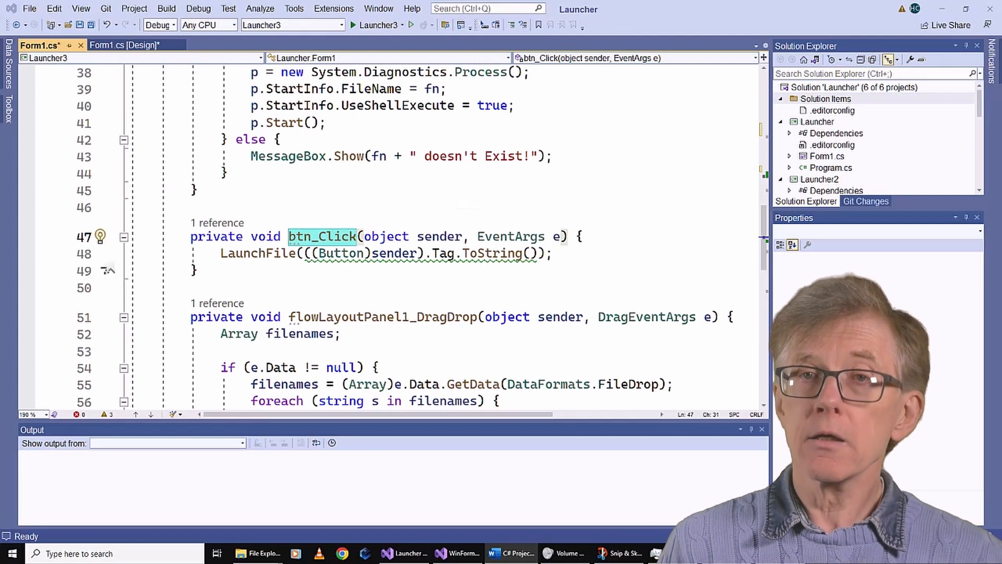
Step: Go to the definition of LaunchFile from its call inside btn_Click
{"action": "right_click", "coordinate": [255, 253]}
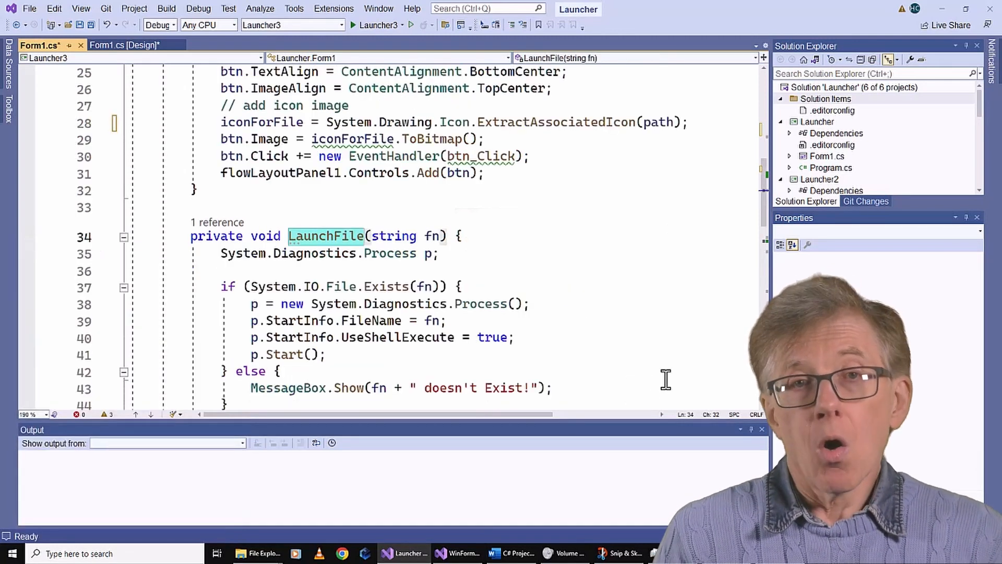
{"action": "scroll", "scroll_direction": "down", "scroll_amount": 3}
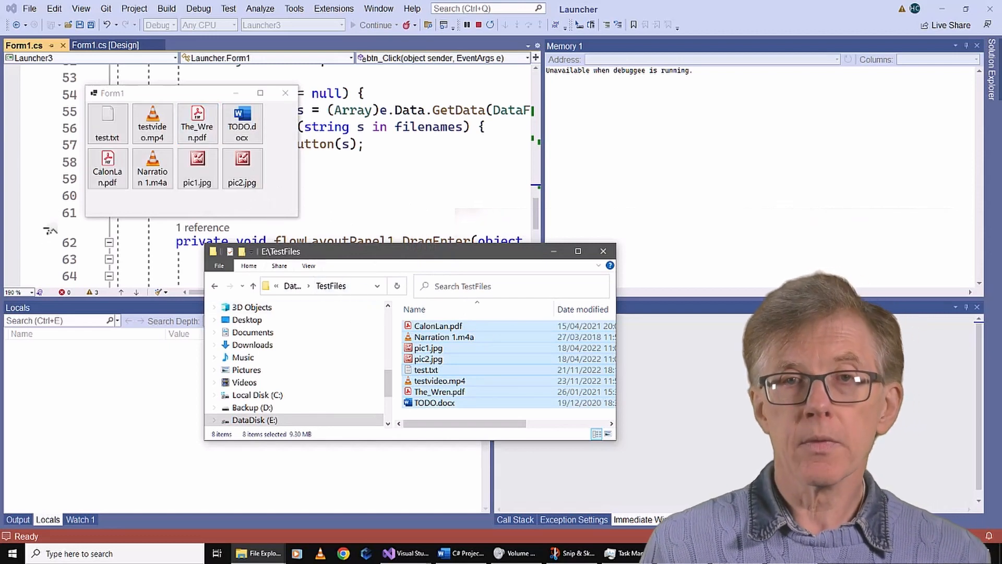
Step: Run the launcher with the eight TestFiles icons and widen its window to one row
{"action": "left_click", "coordinate": [107, 167]}
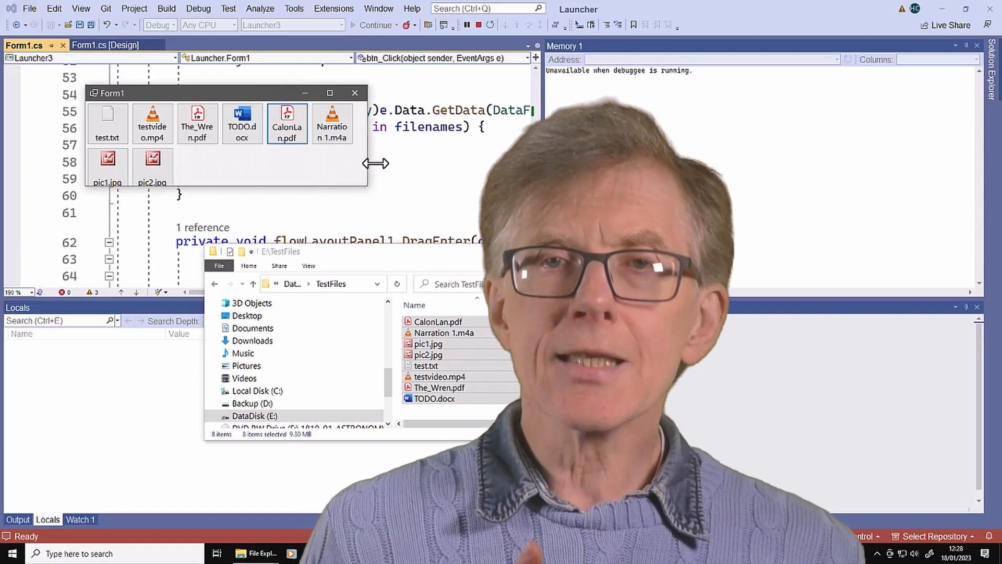
{"action": "left_click_drag", "start_coordinate": [372, 163], "coordinate": [447, 163]}
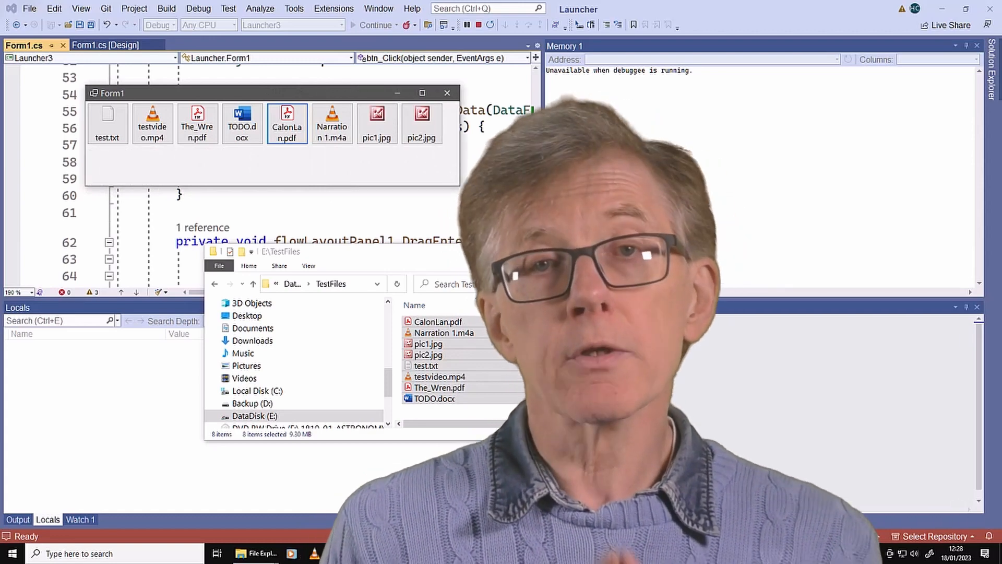